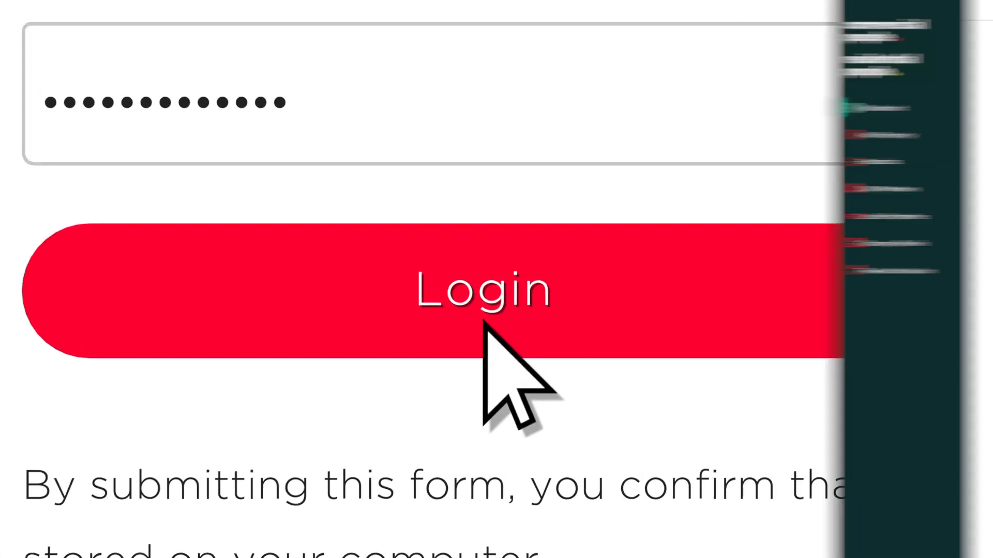
Step: Log in and go to the Company Details profile form
left_click(484, 294)
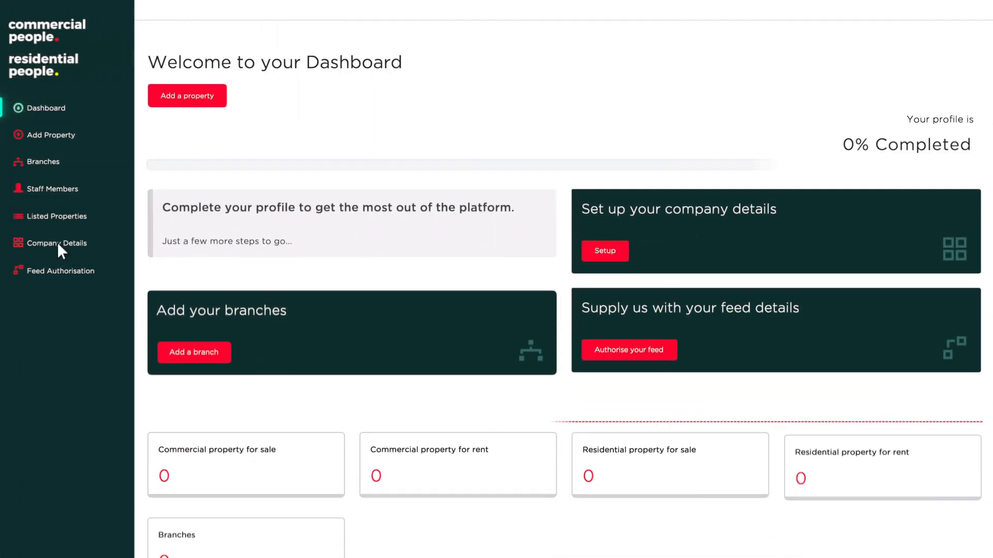
left_click(57, 243)
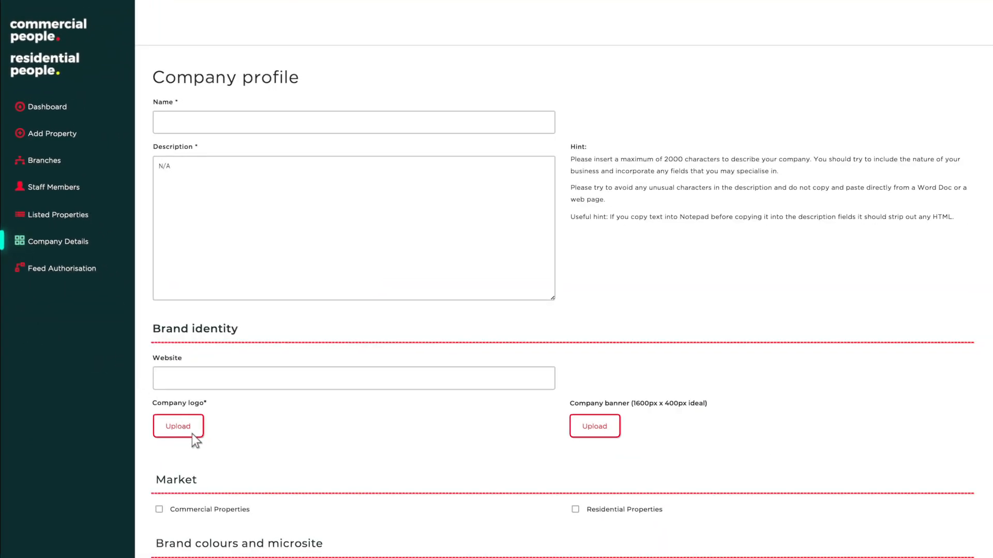
Step: Upload the Home Market logo and paste in the company description
left_click(178, 426)
type("Home Market")
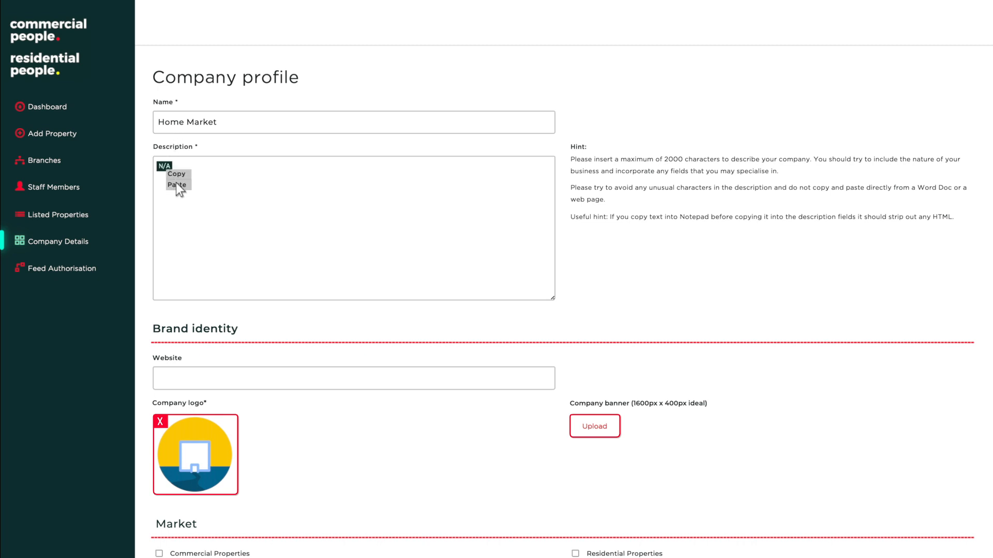
left_click(178, 184)
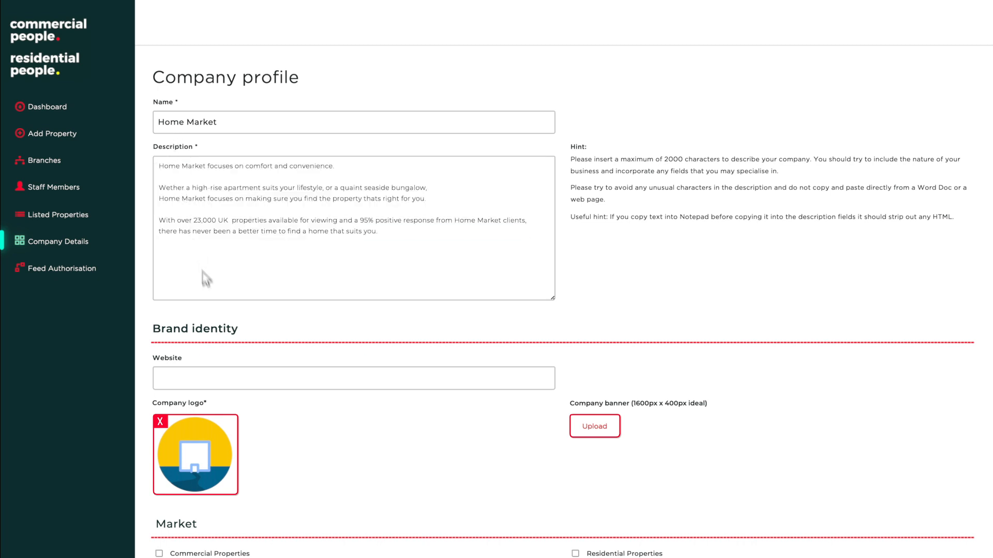
Step: Choose blue as the primary brand colour and yellow as the secondary colour
scroll("down", 3)
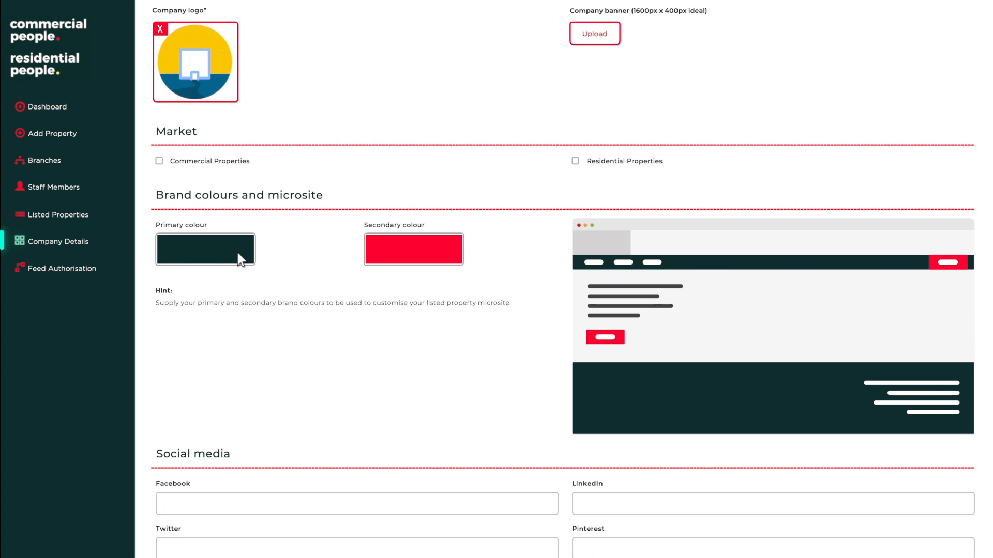
left_click(205, 249)
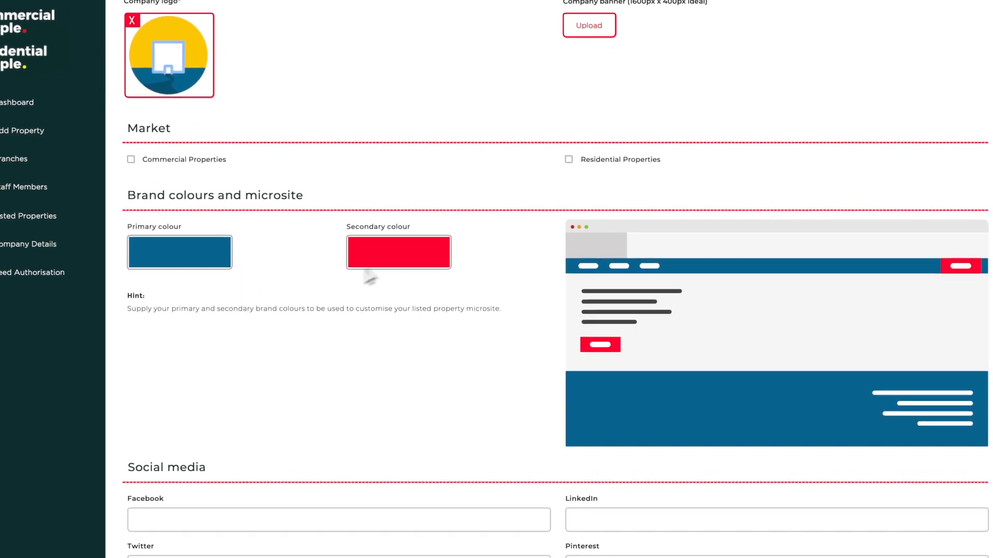
left_click(400, 253)
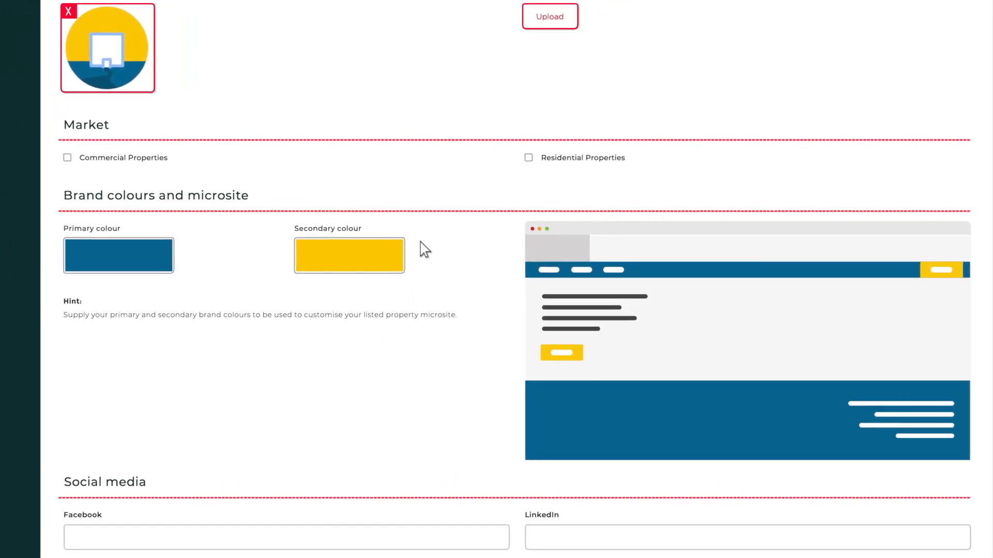
left_click(528, 157)
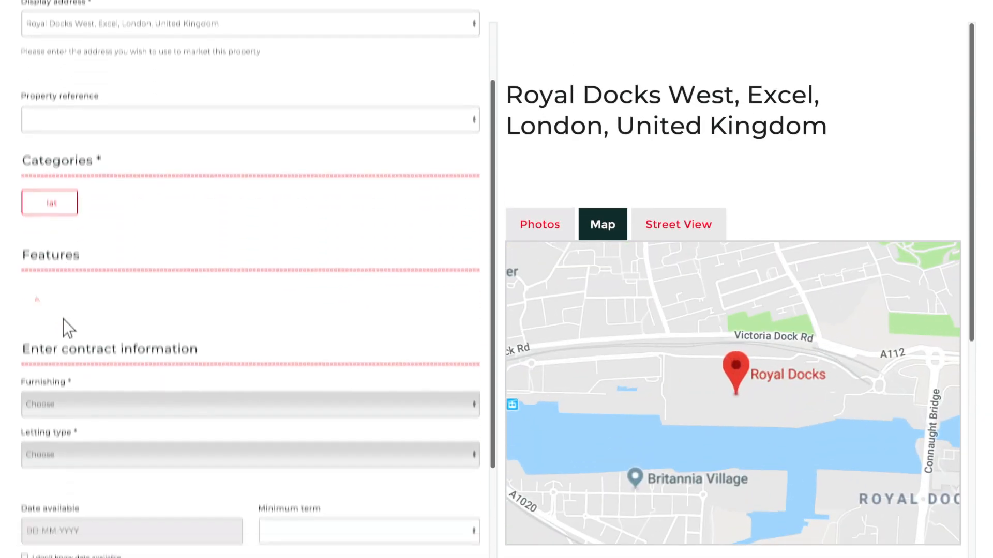
Step: Fill in the description for the Royal Docks West flat listing
scroll("down", 3)
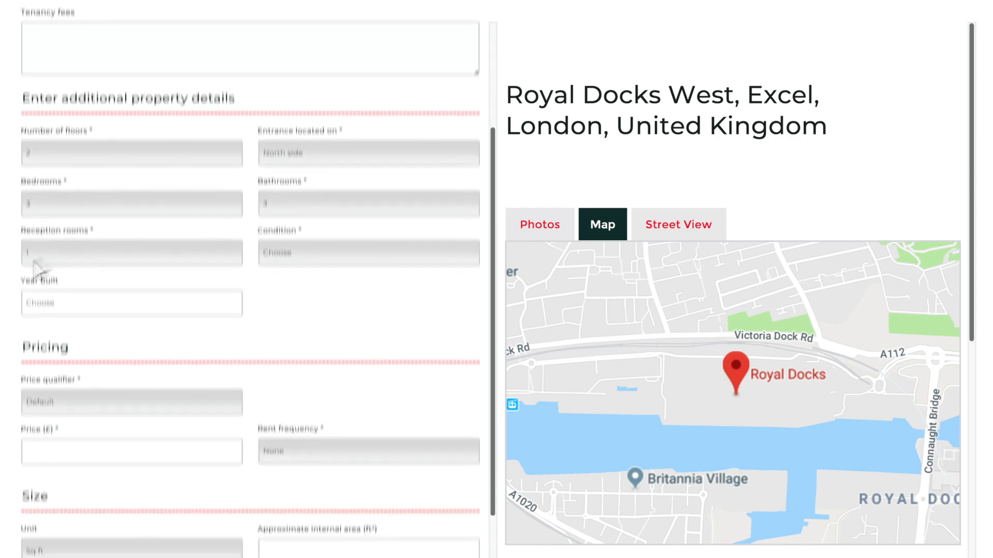
scroll("down", 3)
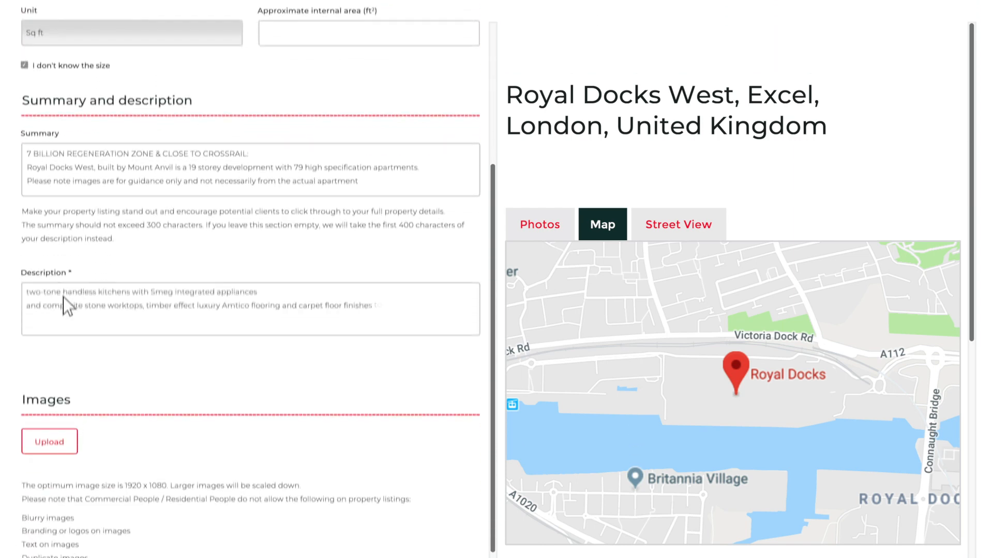
left_click(50, 441)
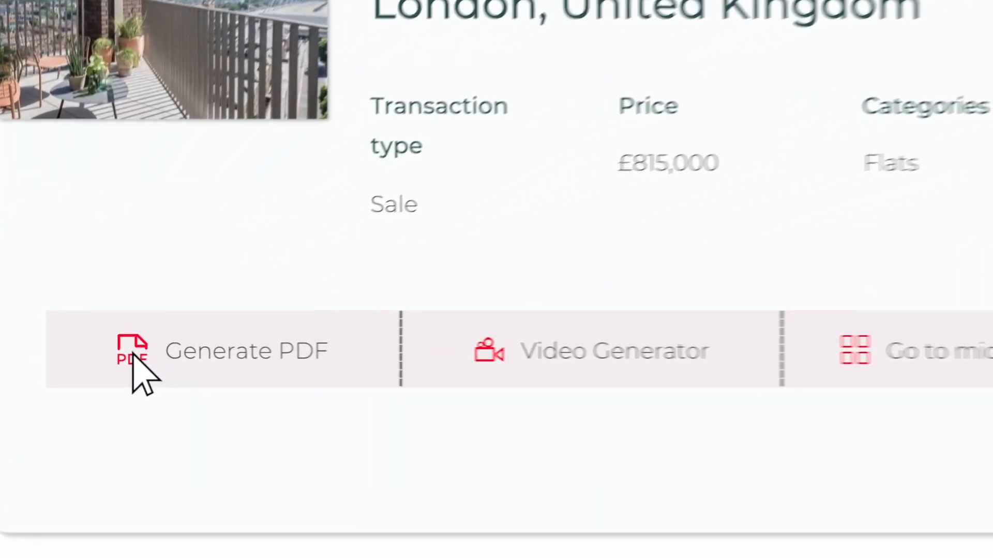
Step: Generate the PDF brochure for the Royal Docks West listing
left_click(246, 351)
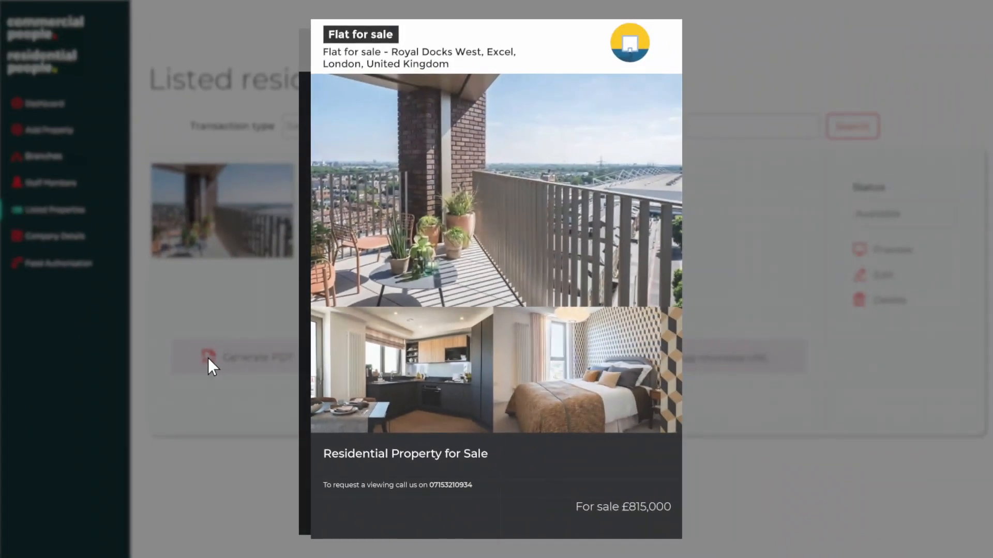
scroll("down", 3)
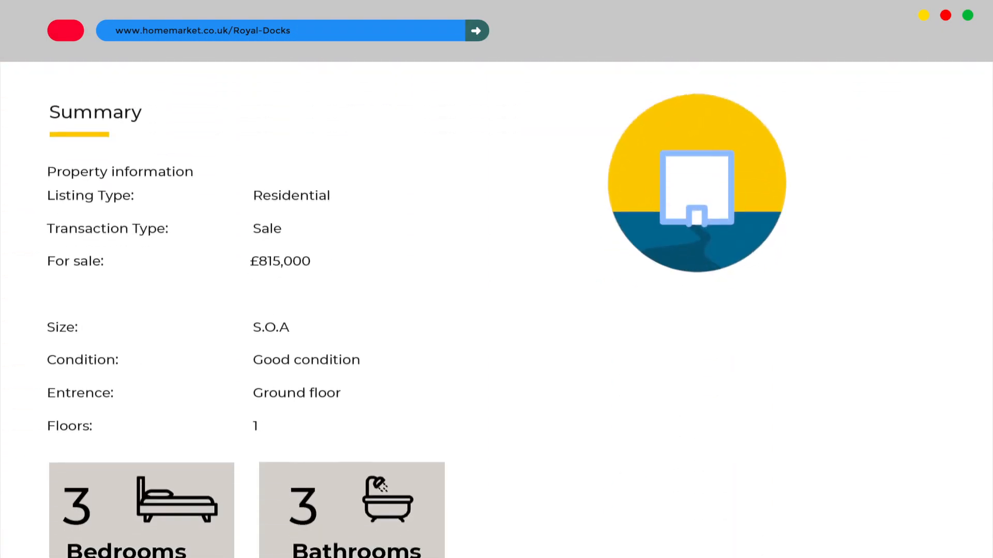
Step: Book a viewing on the Royal Docks microsite to bring up the enquiry form
scroll("down", 3)
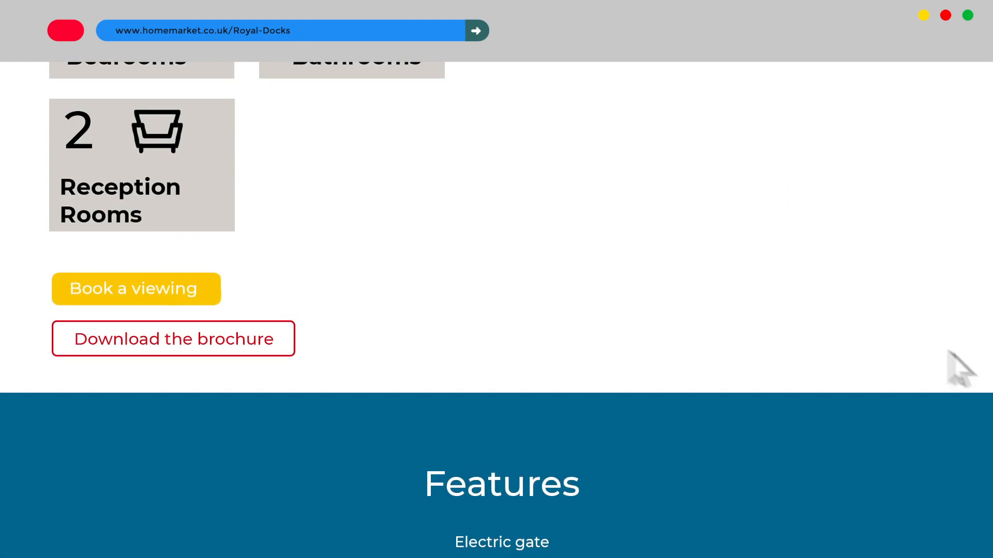
left_click(132, 289)
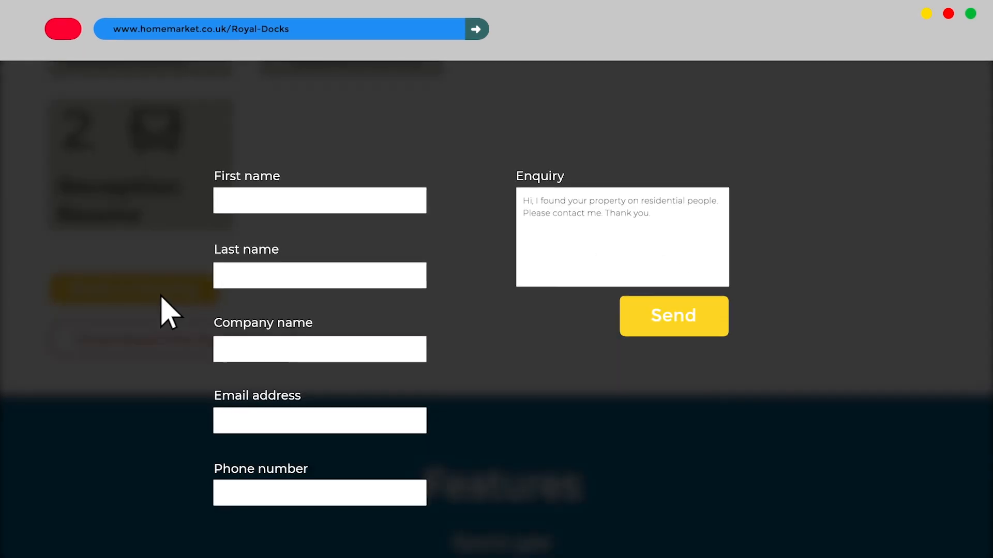